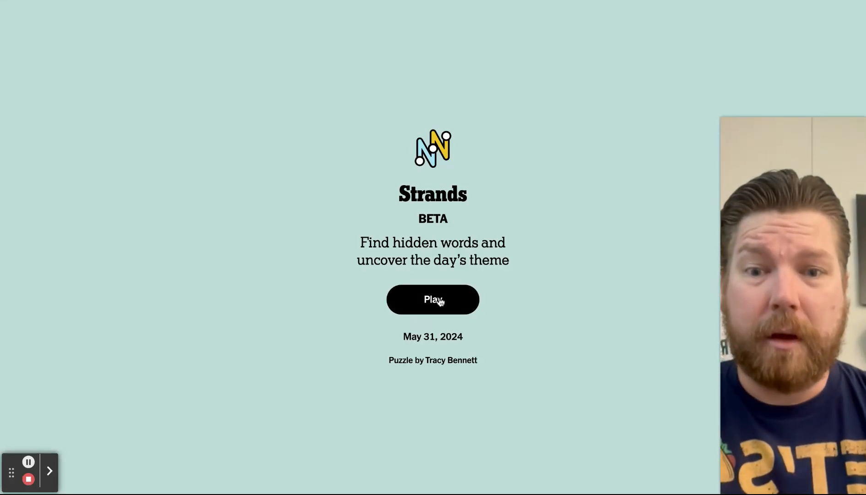
Step: Start the May 31, 2024 Strands puzzle 'On the yellow brick road'
click(434, 300)
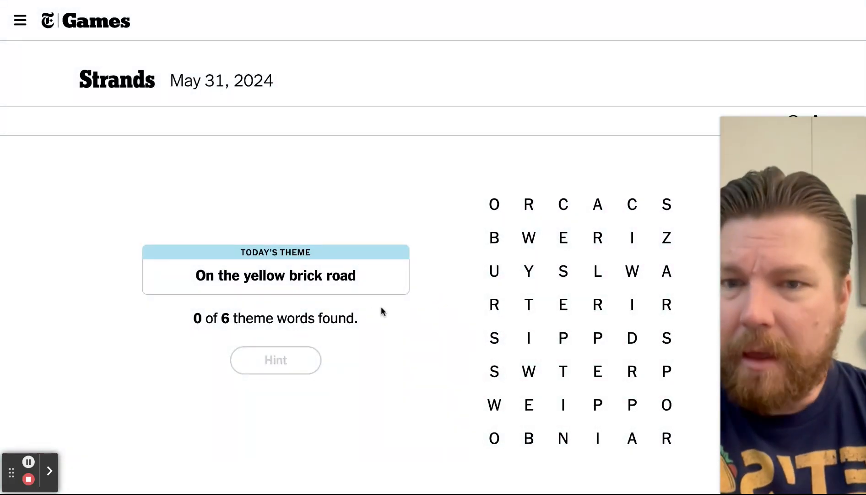
mouse_move(470, 266)
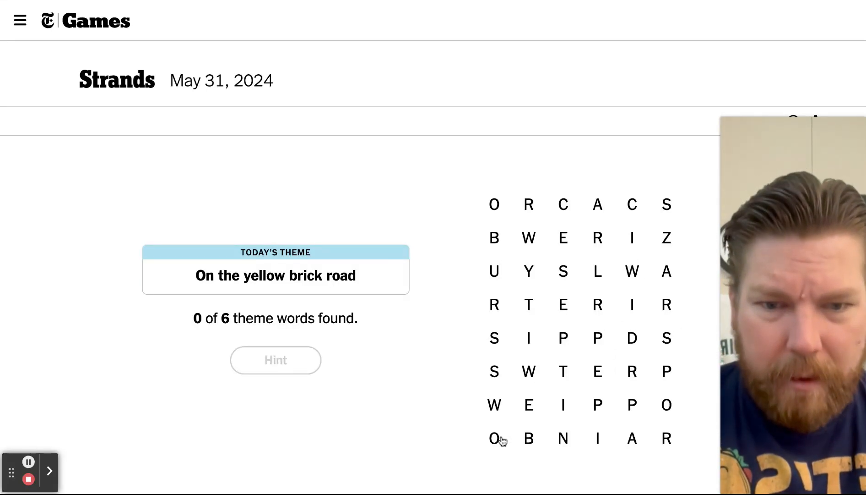
mouse_move(498, 413)
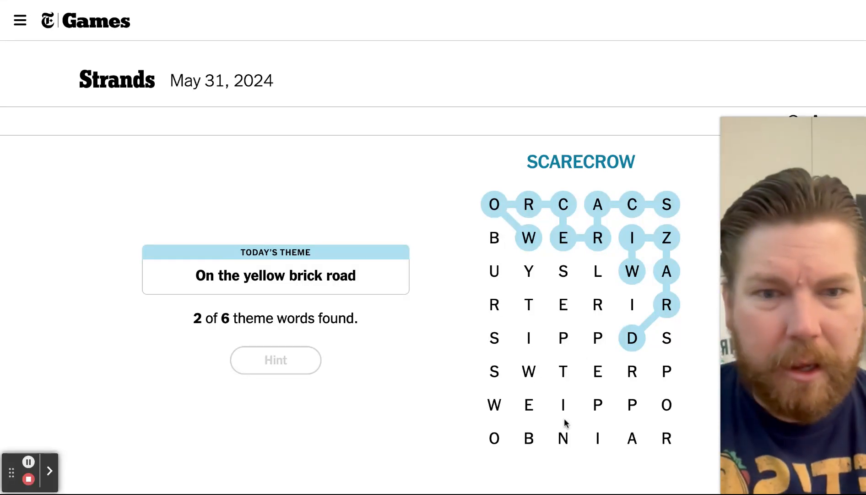
mouse_move(545, 391)
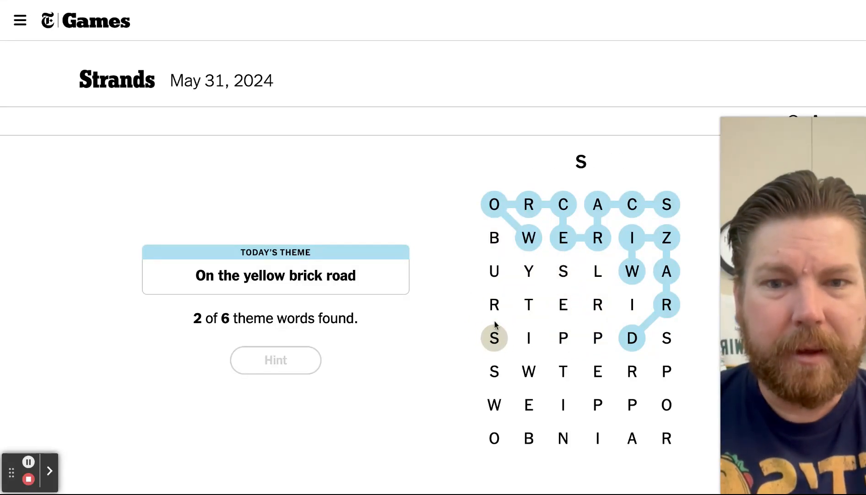
Step: Trace the spangram RUBYSLIPPERS across the grid, reaching 3 of 6 words found
click(494, 306)
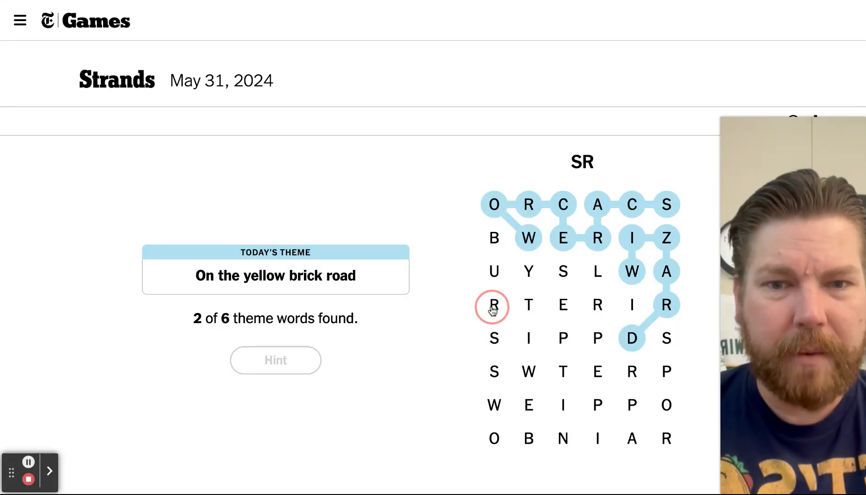
click(529, 273)
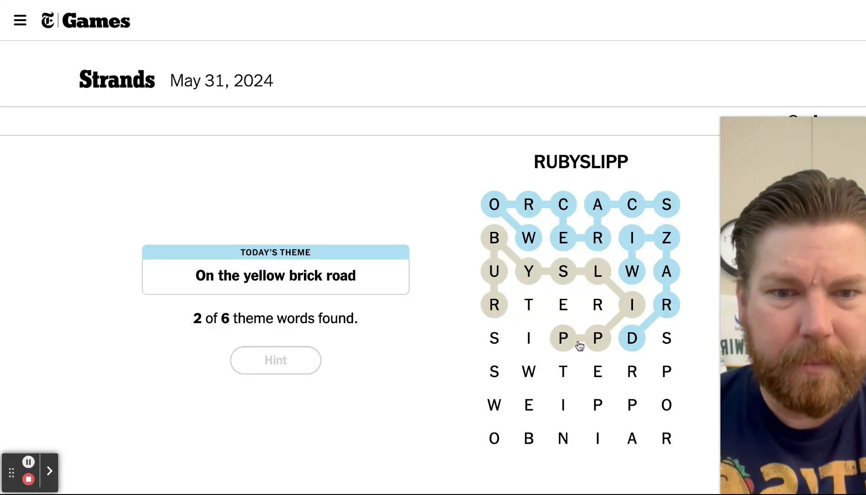
click(663, 350)
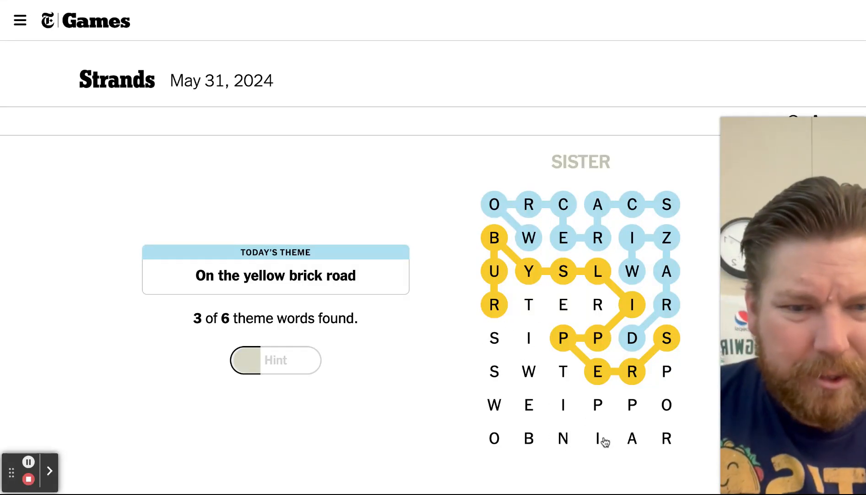
mouse_move(30, 463)
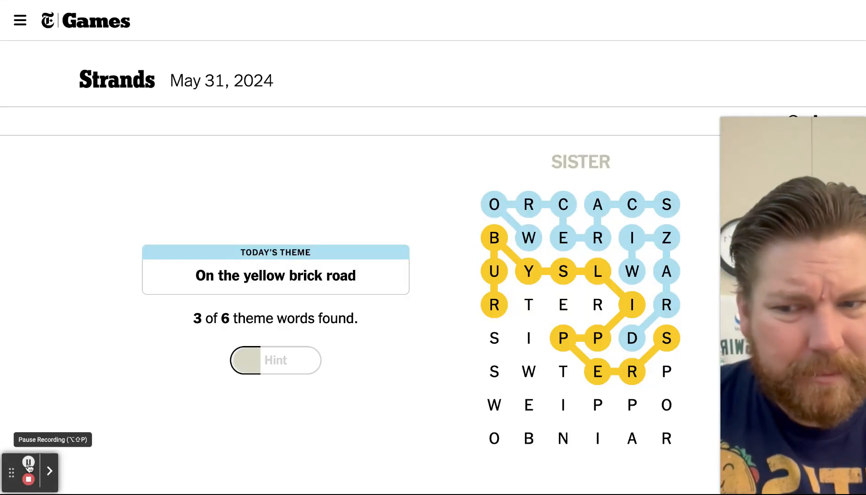
Step: Trace TWISTER and the remaining words, then view the Perfect results summary with 0 hints
click(667, 417)
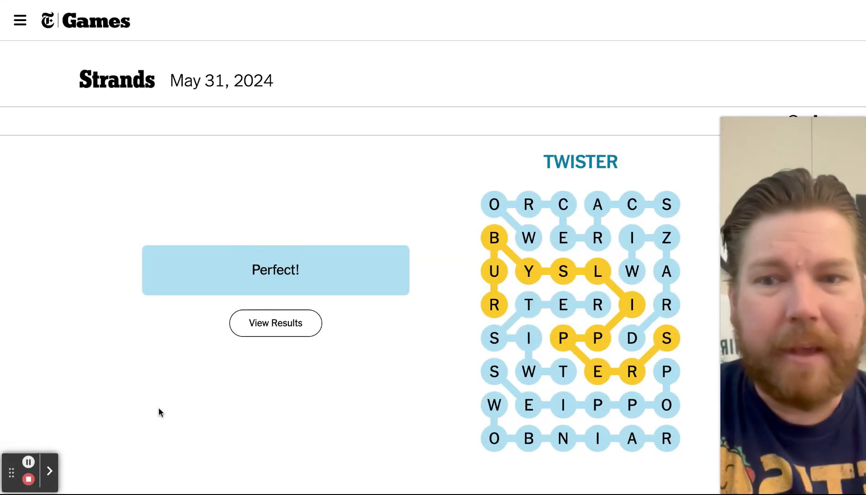
click(275, 323)
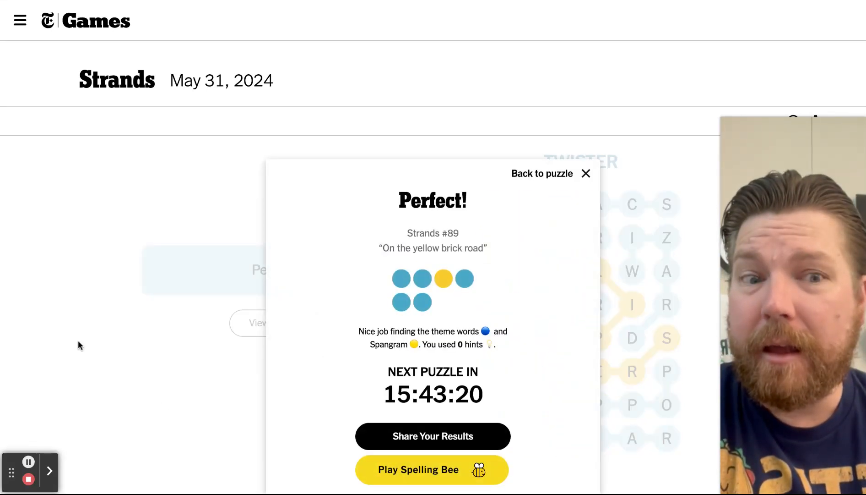